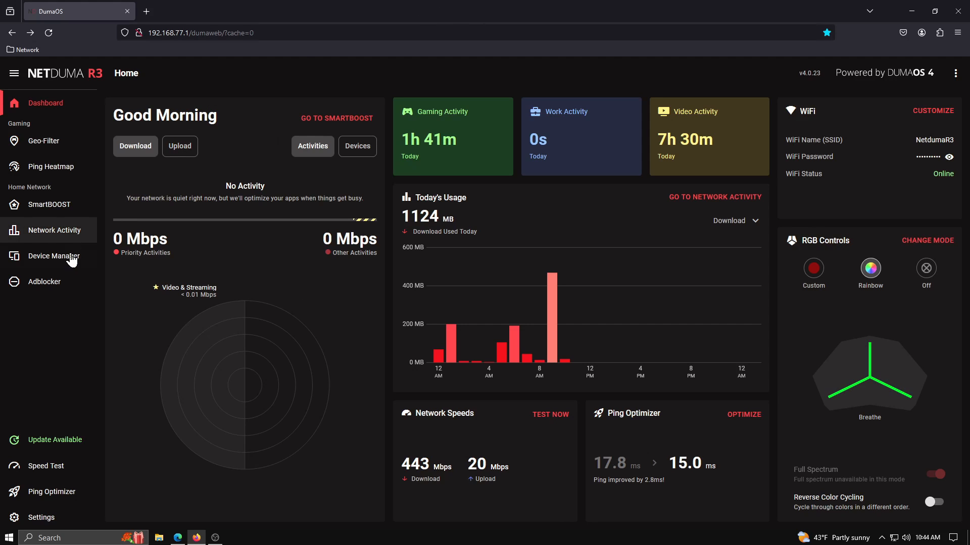
mouse_move(71, 440)
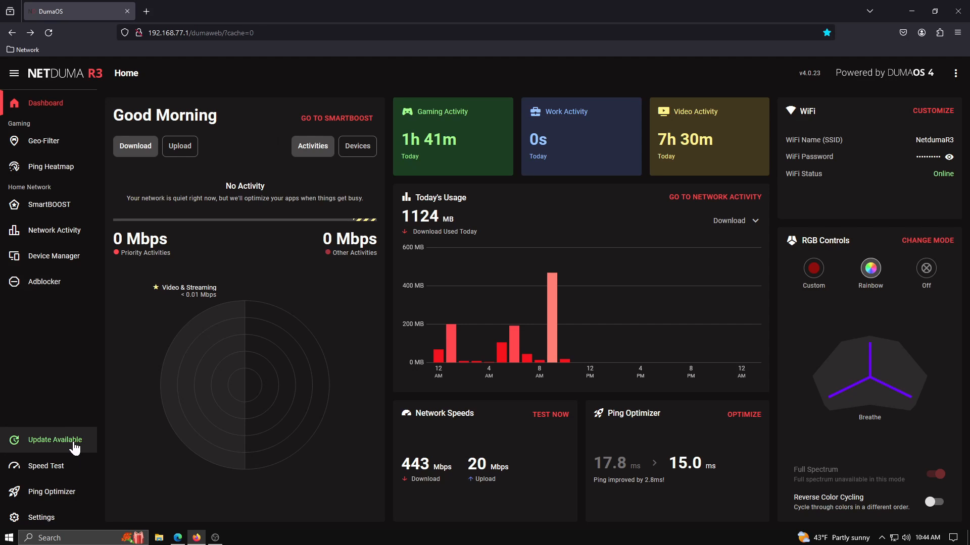
View the available update details from the sidebar and dismiss the notes
click(55, 439)
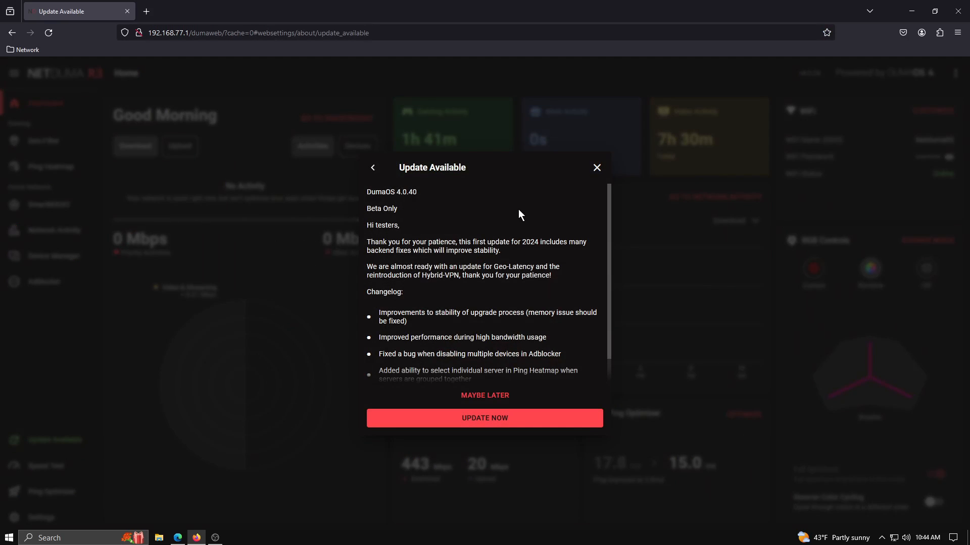
mouse_move(597, 168)
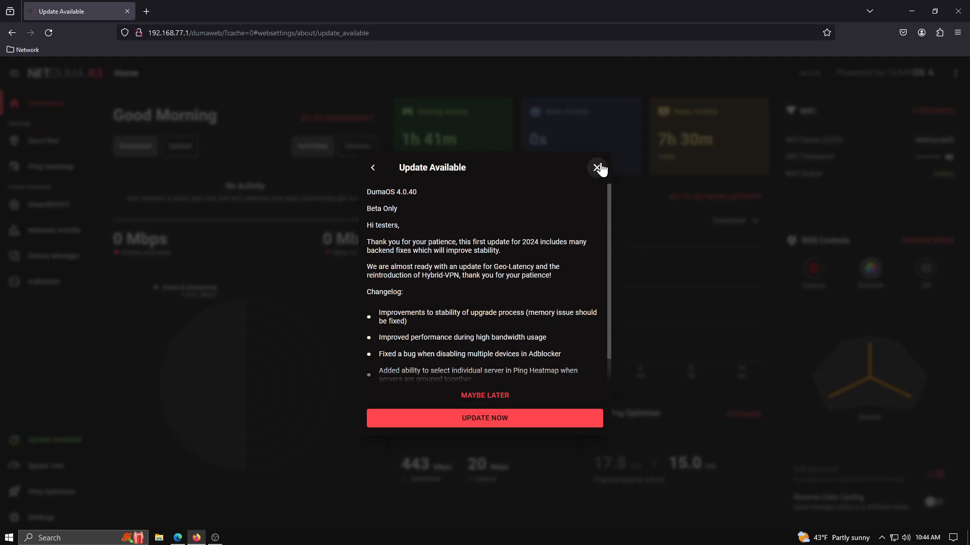
click(598, 167)
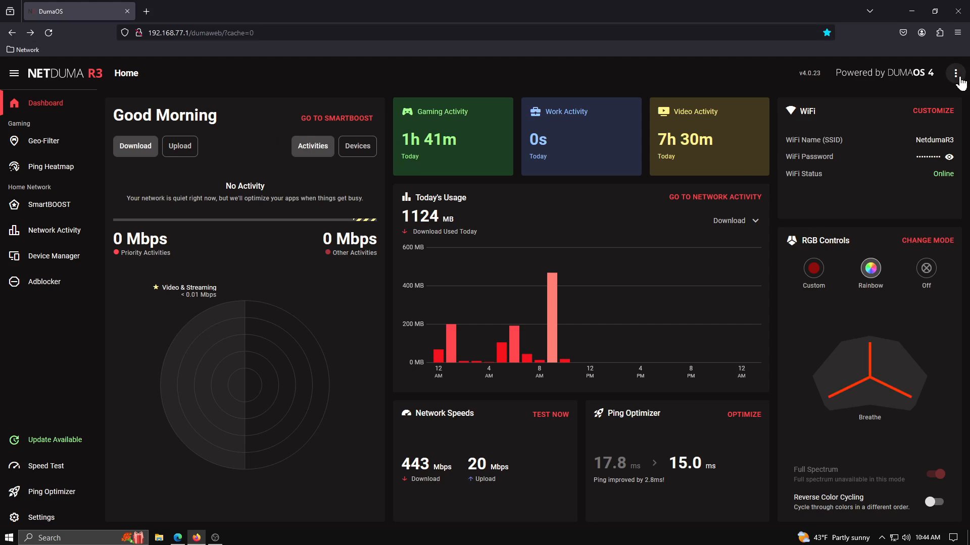
Reopen Update Available from the three-dot menu and scroll the 4.0.40 changelog to the bottom
click(956, 73)
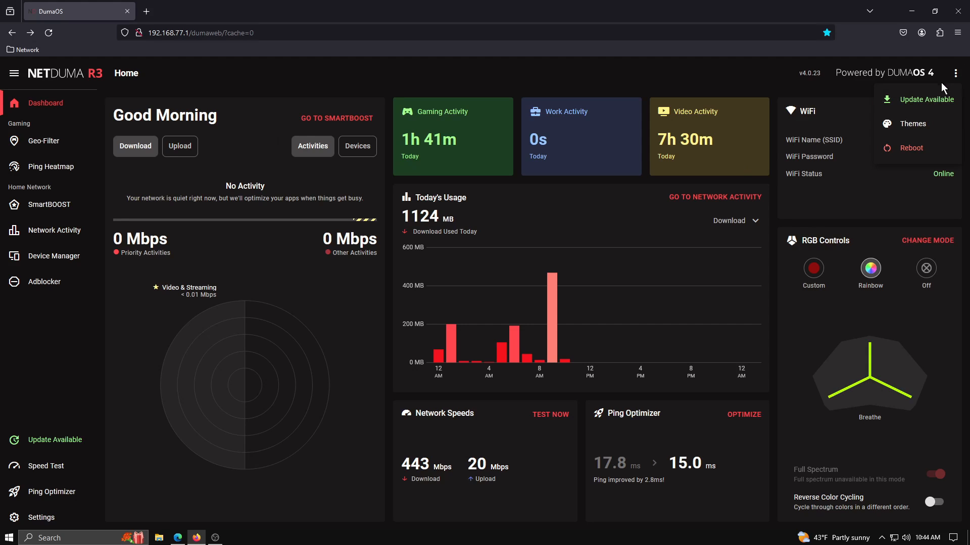
mouse_move(920, 105)
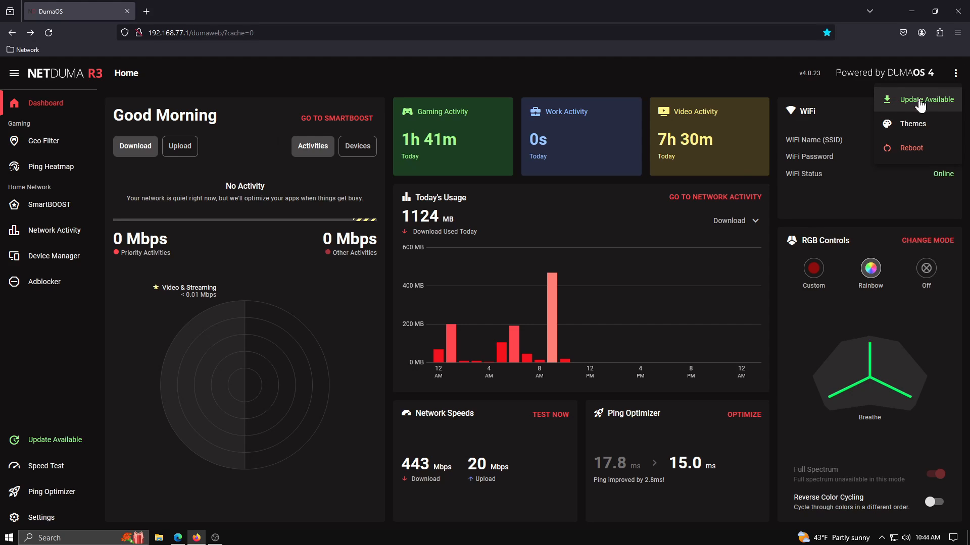
click(927, 100)
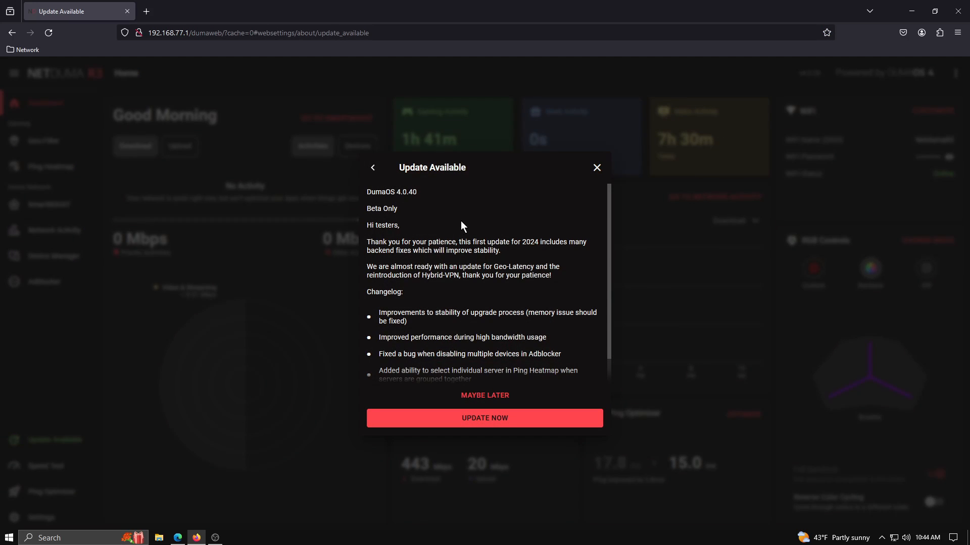
scroll(down, 3)
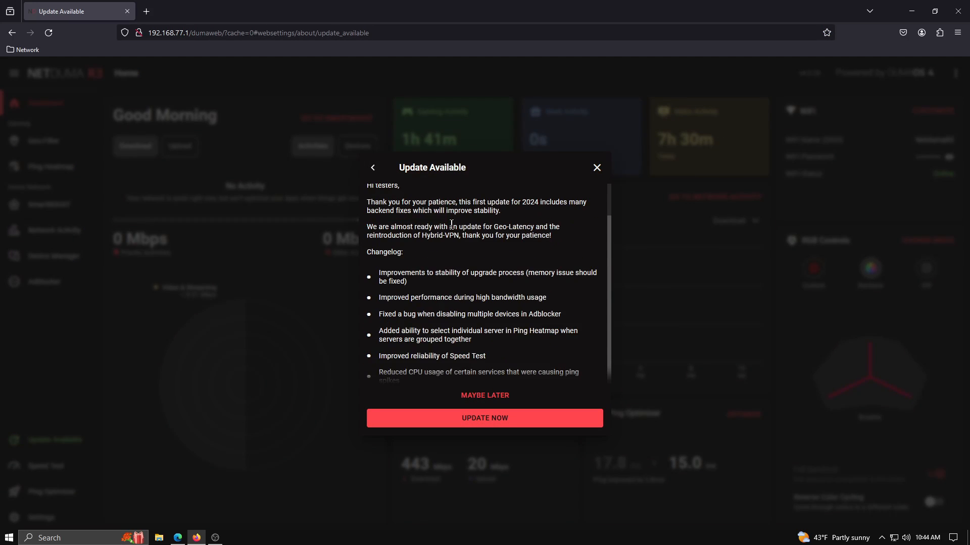
scroll(down, 3)
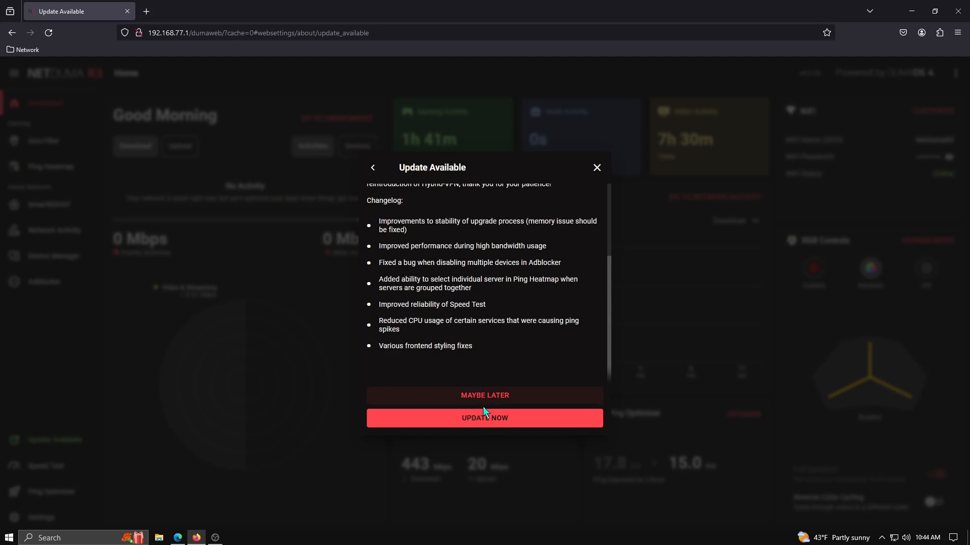
Install the DumaOS 4.0.40 update and refresh the interface after the version-changed prompt
click(485, 418)
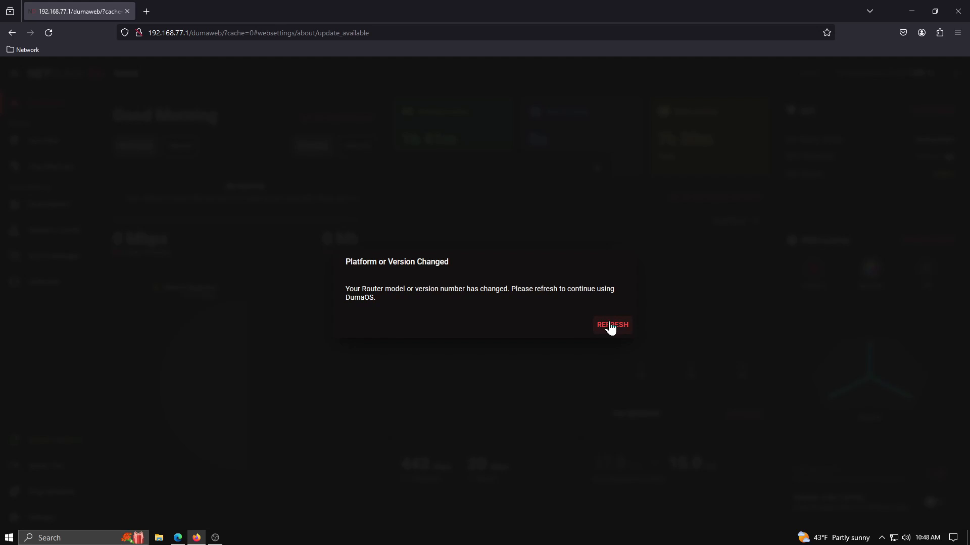
click(612, 325)
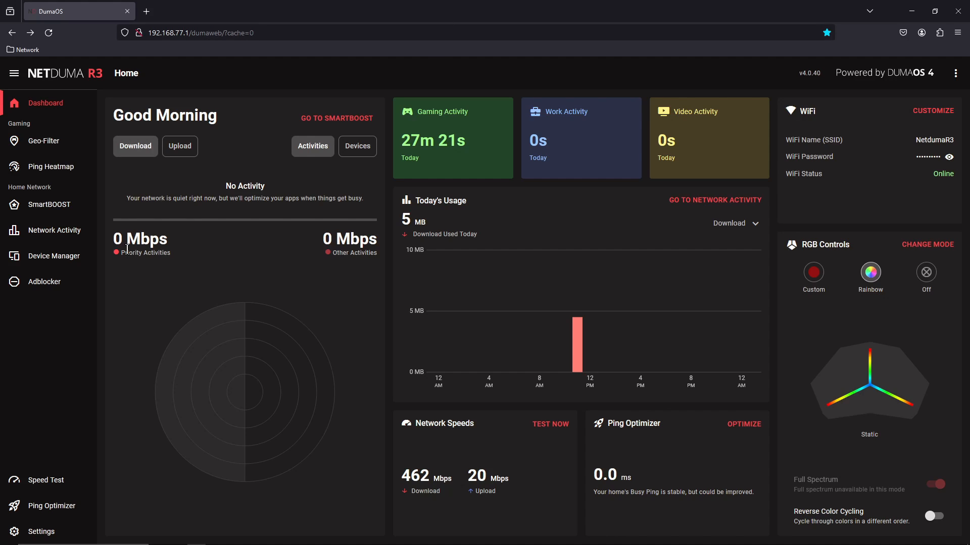
mouse_move(40, 538)
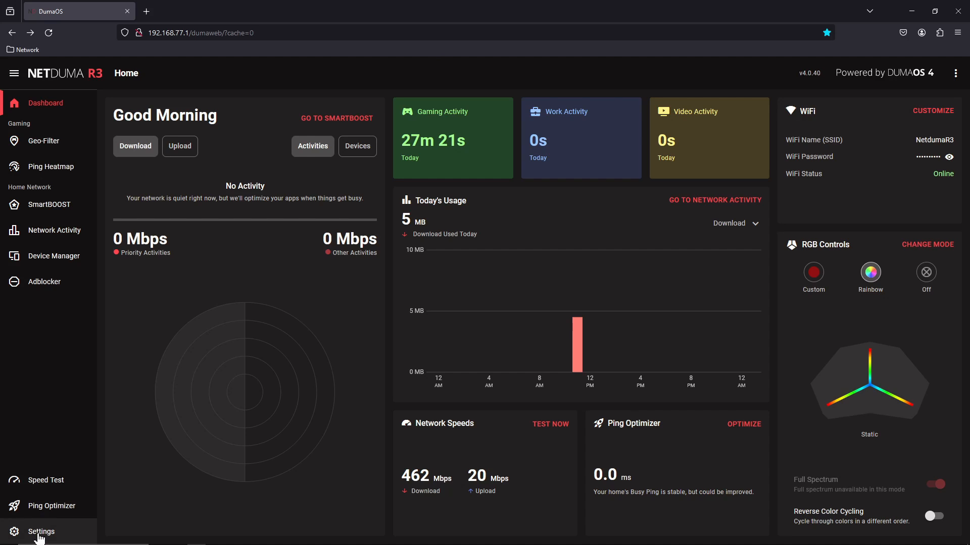
Go to Settings and switch to the Troubleshooting page
click(41, 532)
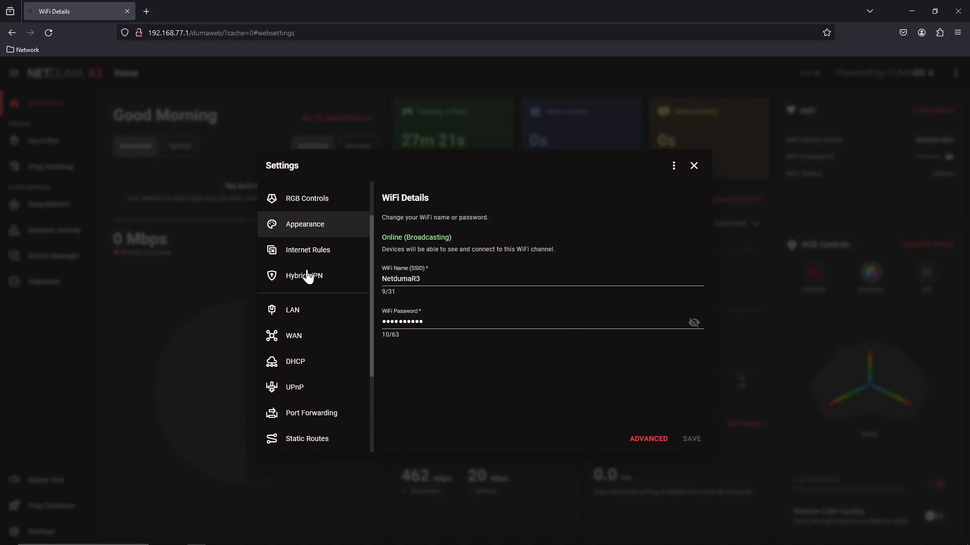
click(311, 409)
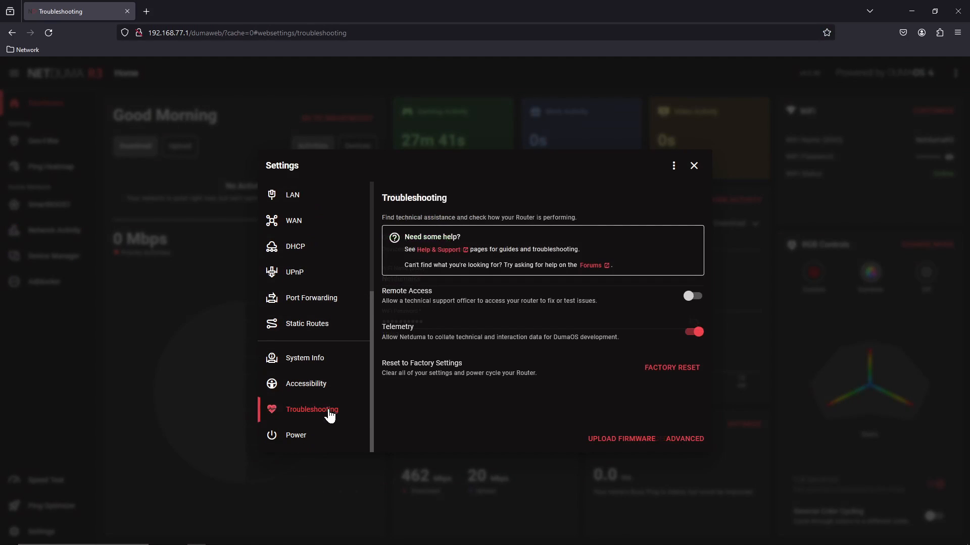
mouse_move(644, 441)
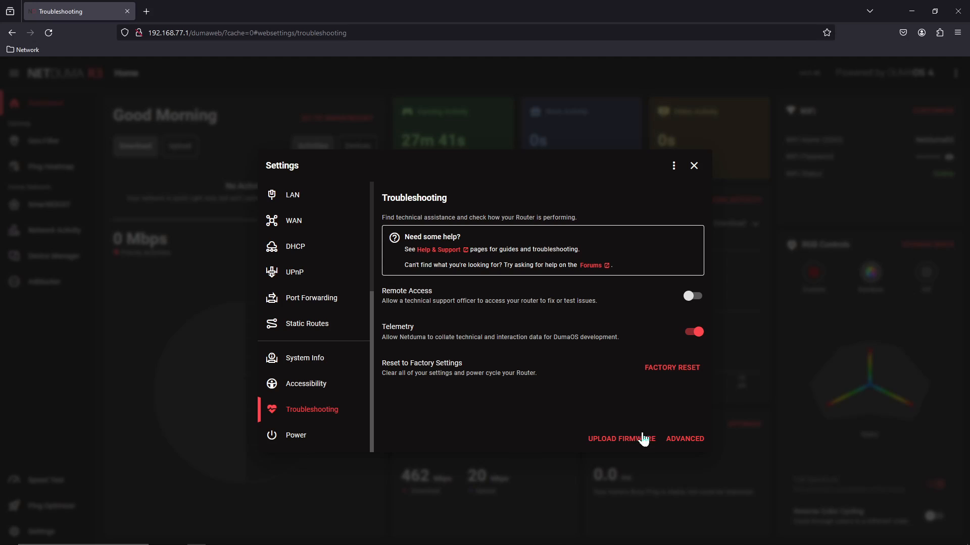
Browse the Upload Firmware file picker without choosing anything, then close the dialog back to the dashboard
click(620, 439)
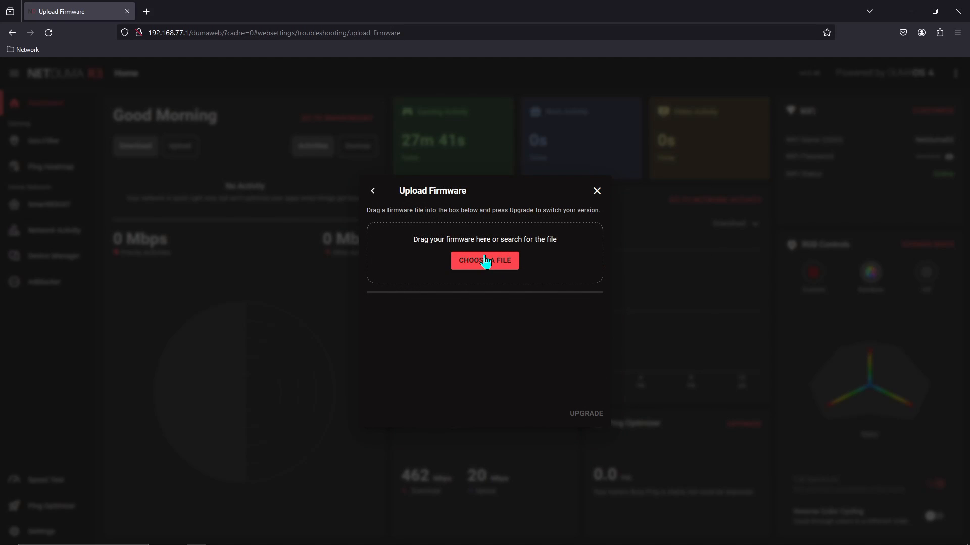
click(484, 261)
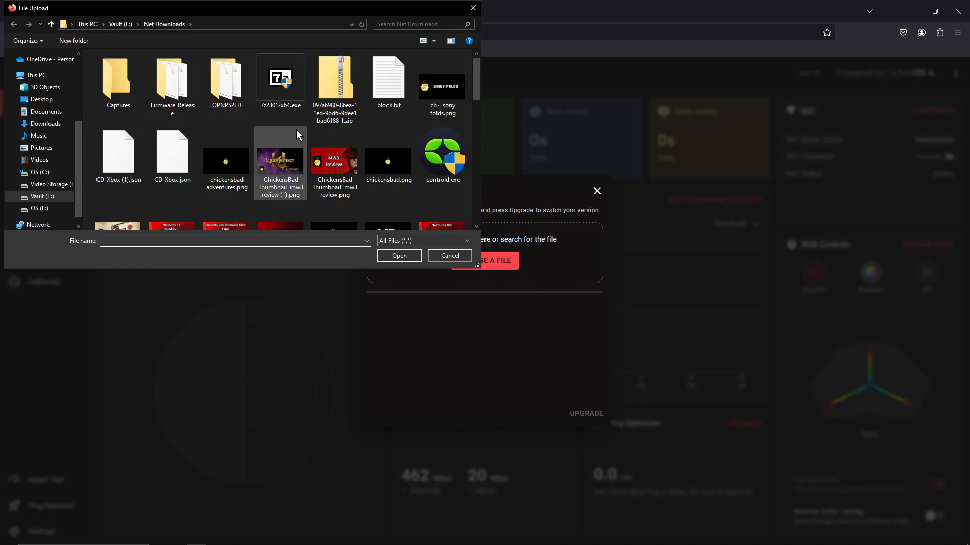
mouse_move(298, 135)
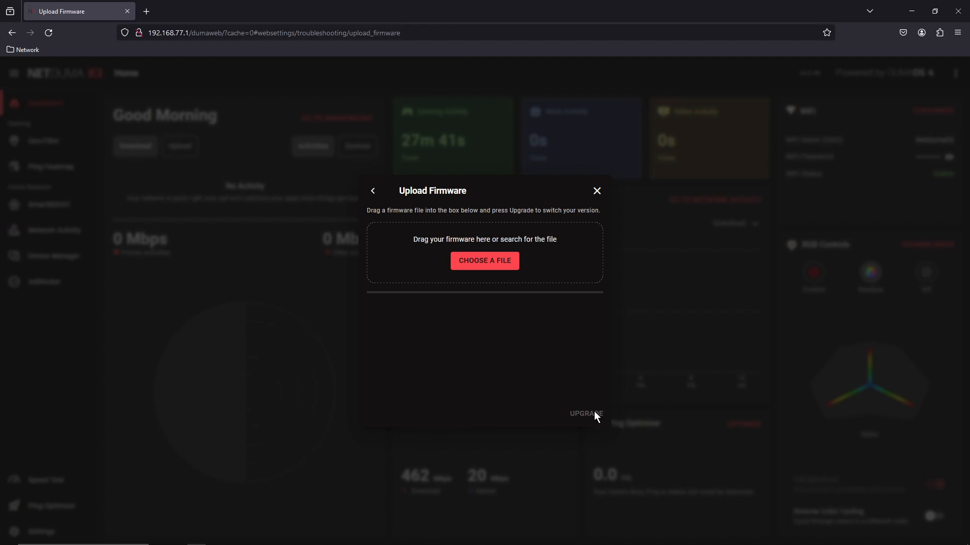
mouse_move(585, 184)
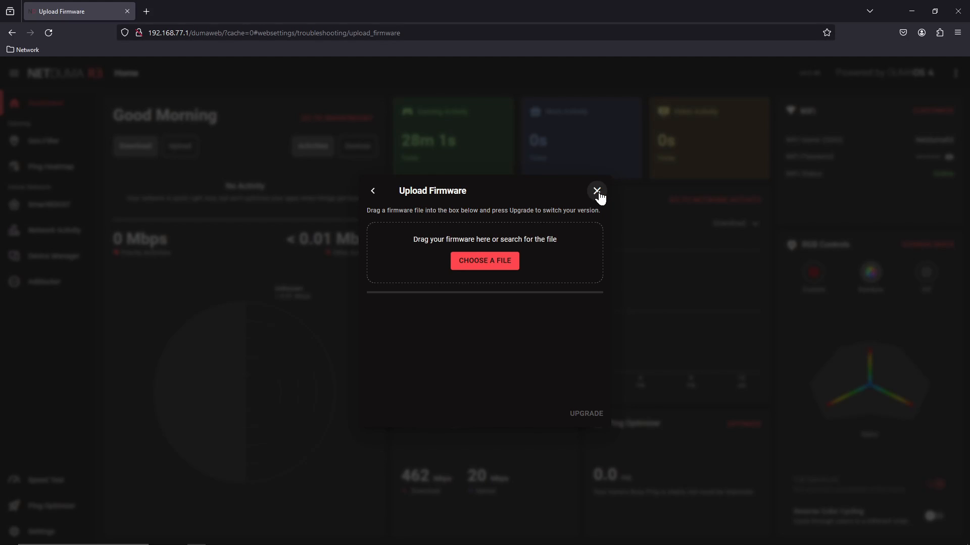
click(597, 190)
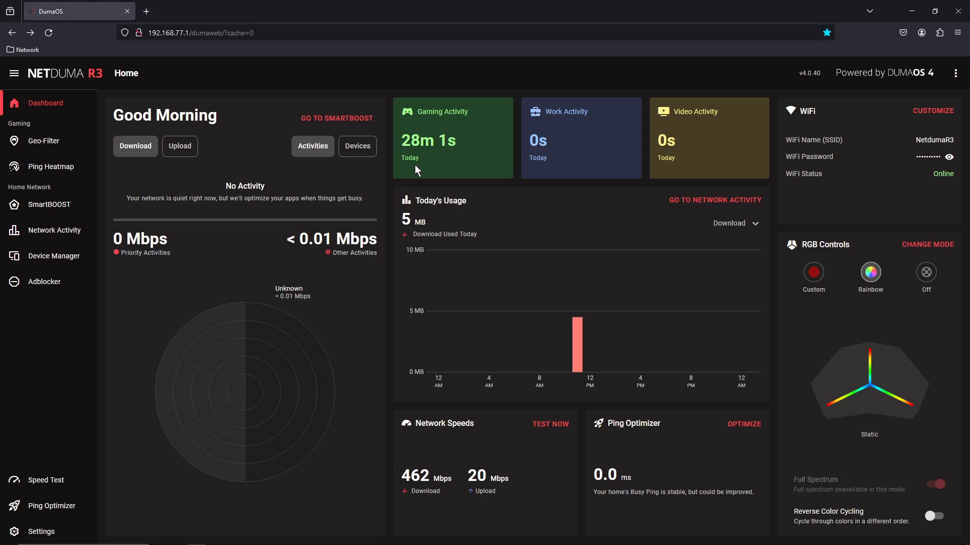